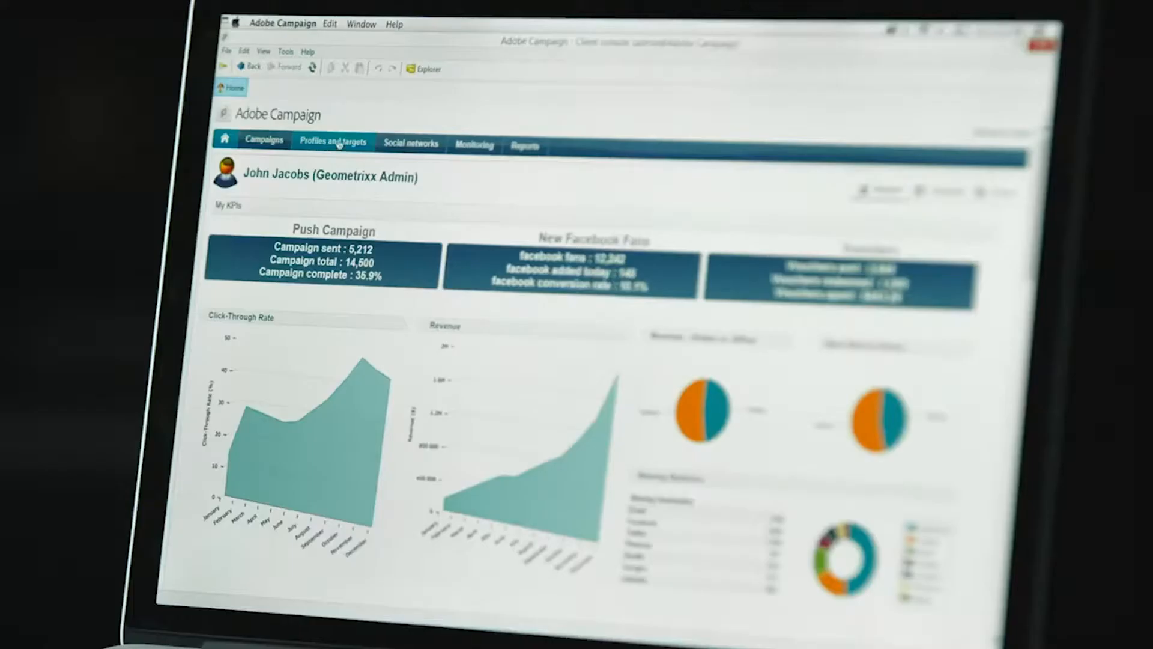
Switch from the home dashboard to the Profiles and targets area.
click(332, 142)
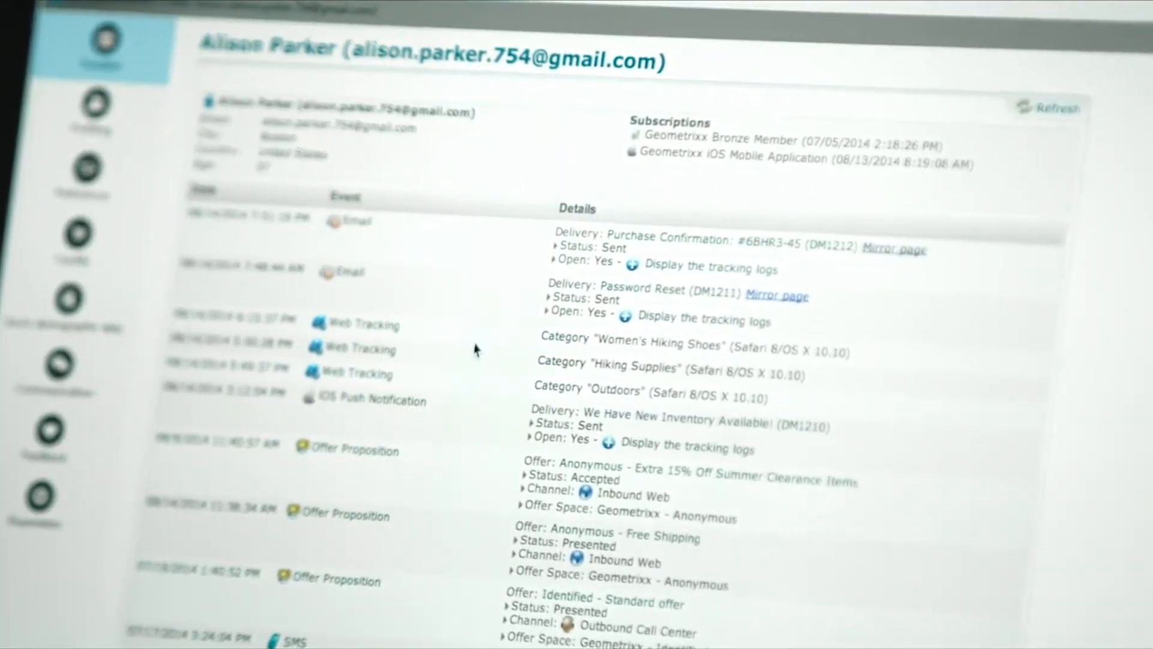
Scroll back through the timeline to older SMS, direct mail and email deliveries.
scroll(down, 3)
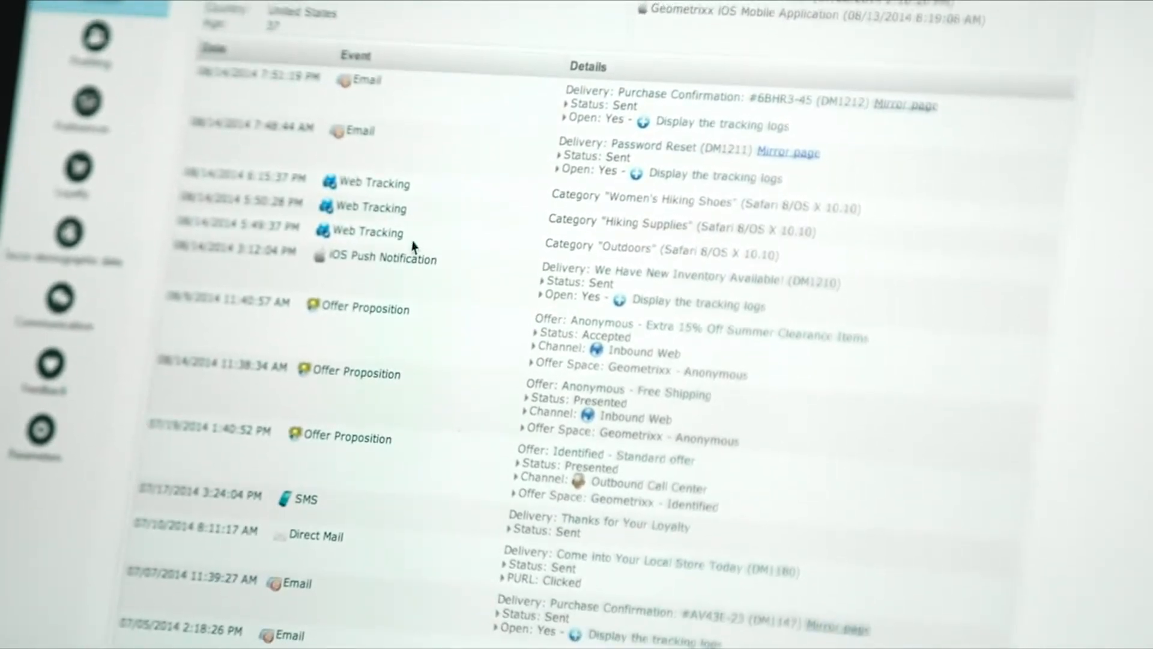
mouse_move(439, 256)
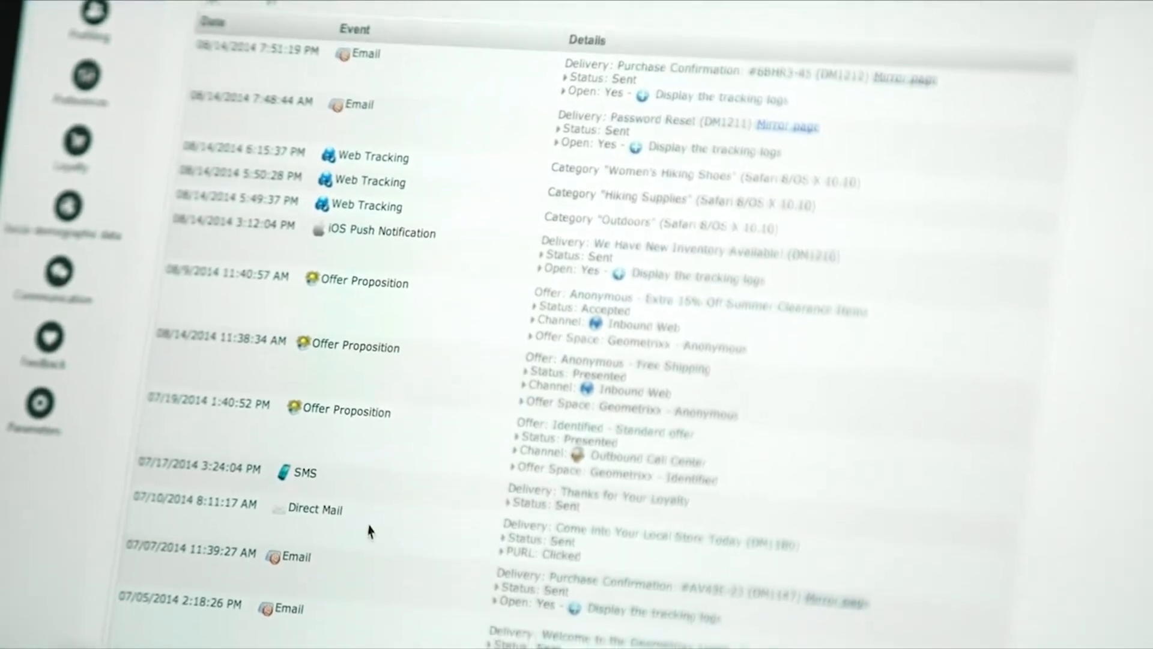
click(41, 360)
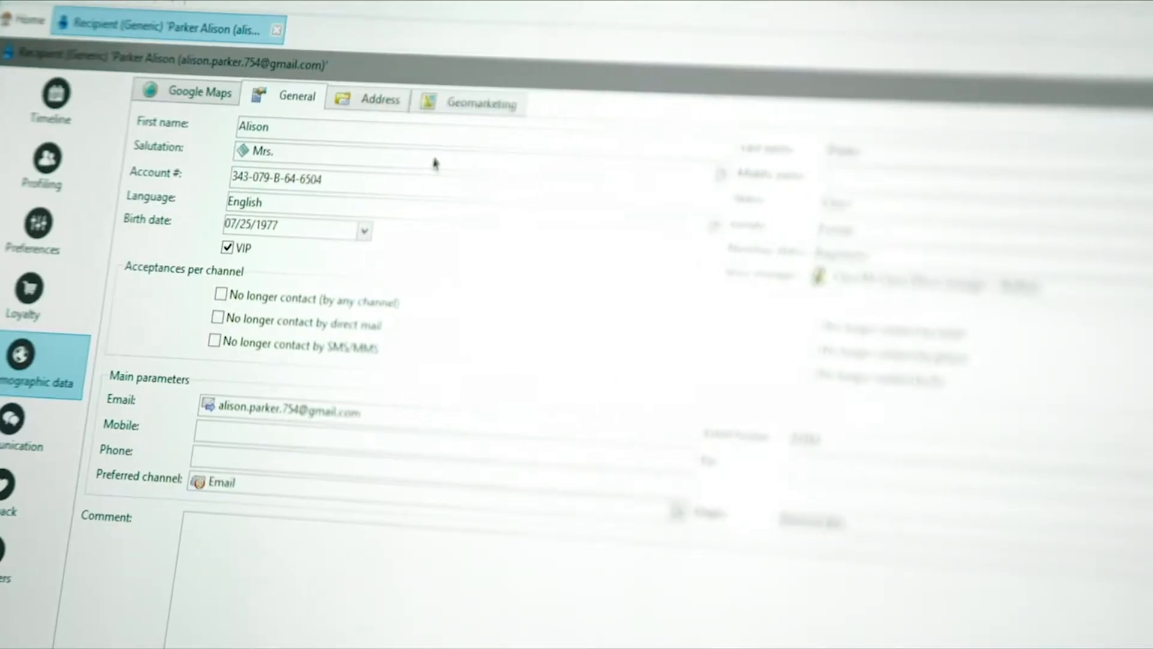